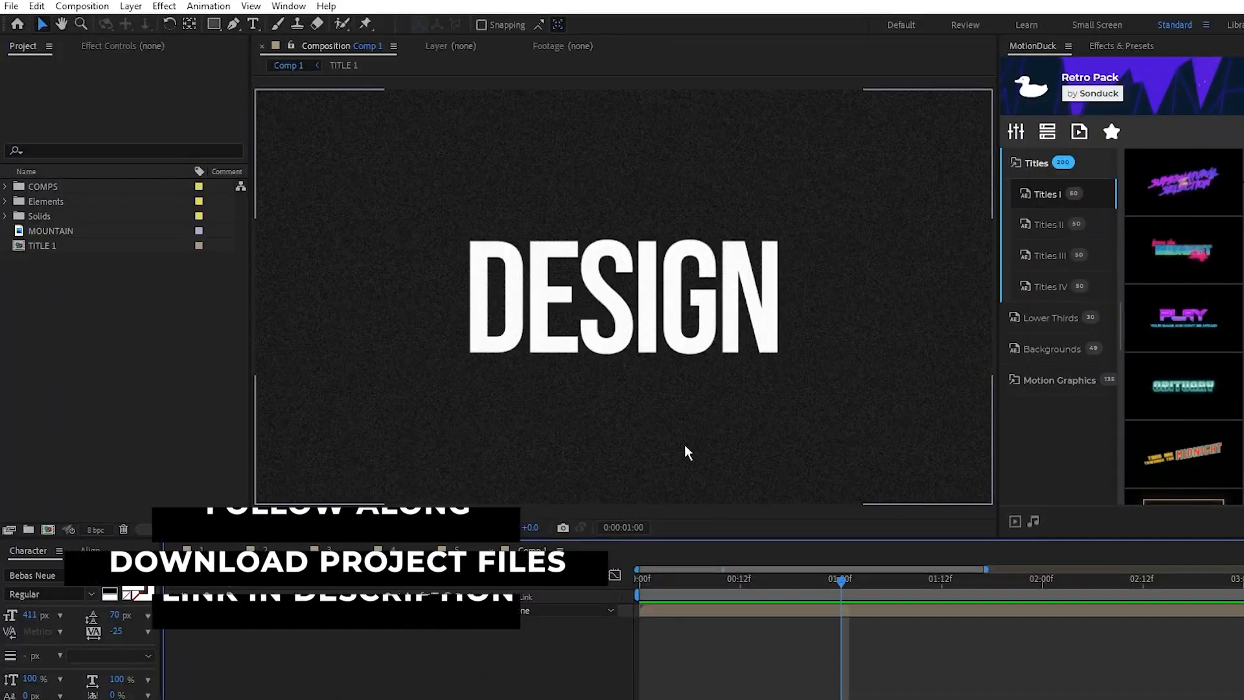
Step: Duplicate the TITLE 1 layer and begin a slanted Pen-tool mask on the top copy
left_click_drag(839, 578, 756, 578)
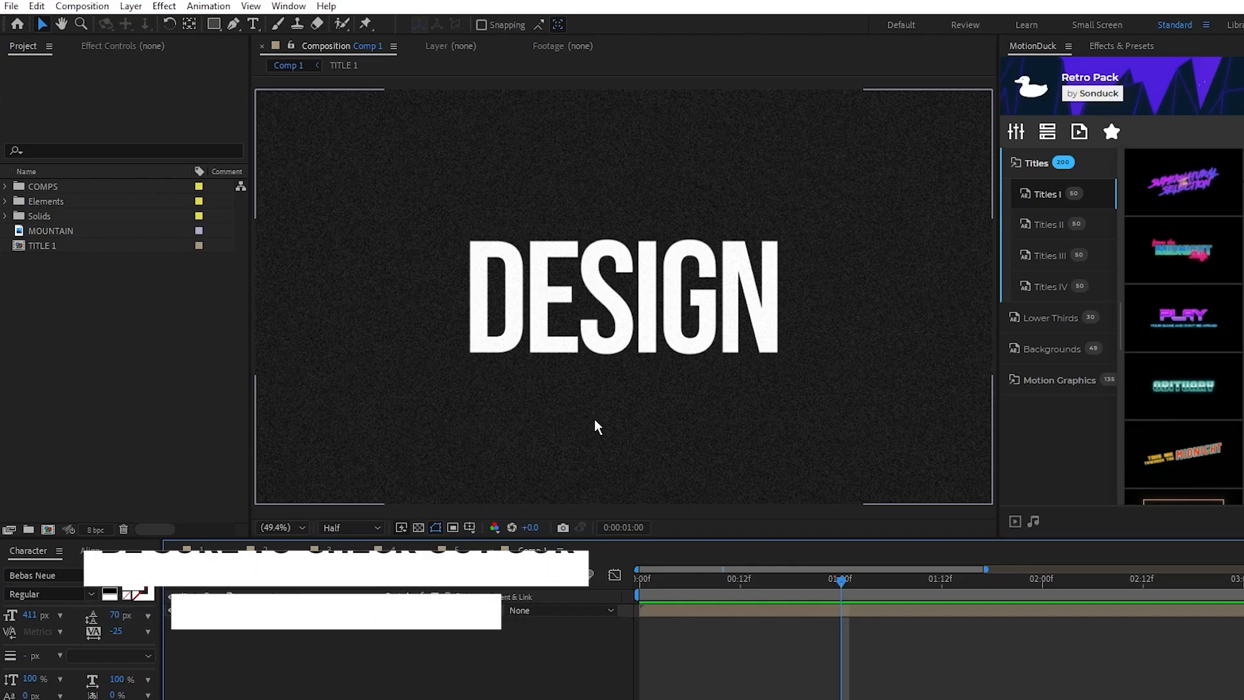
left_click(233, 23)
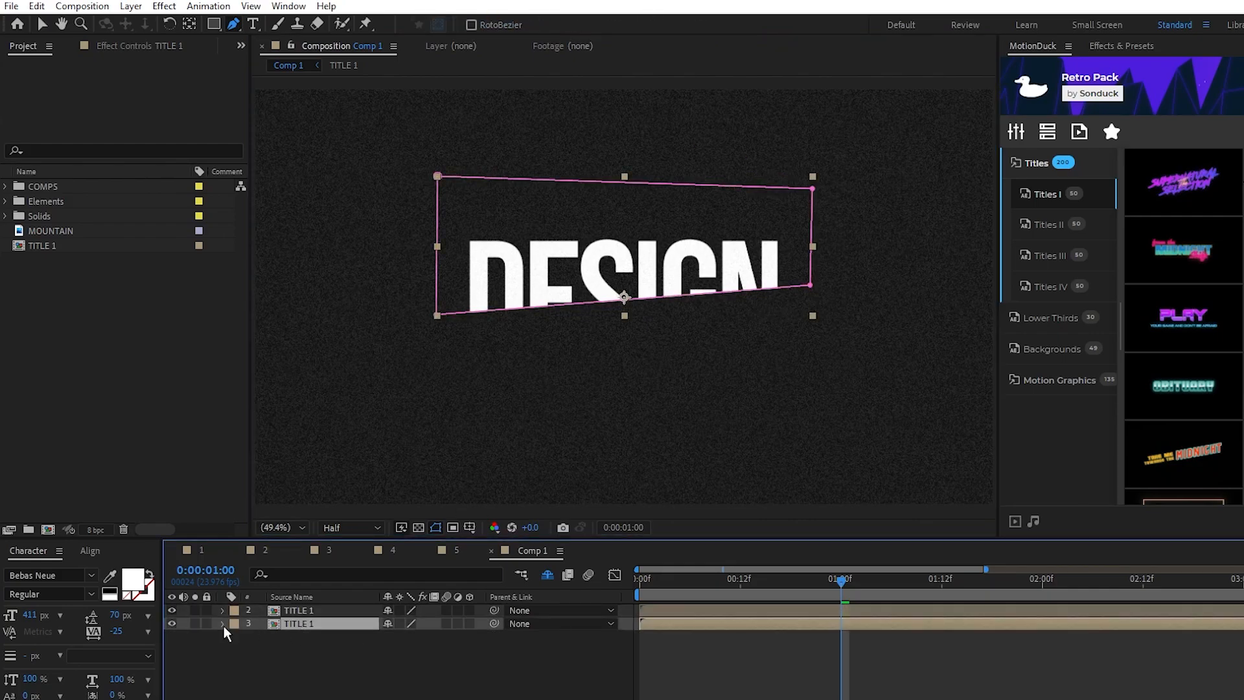
left_click(223, 623)
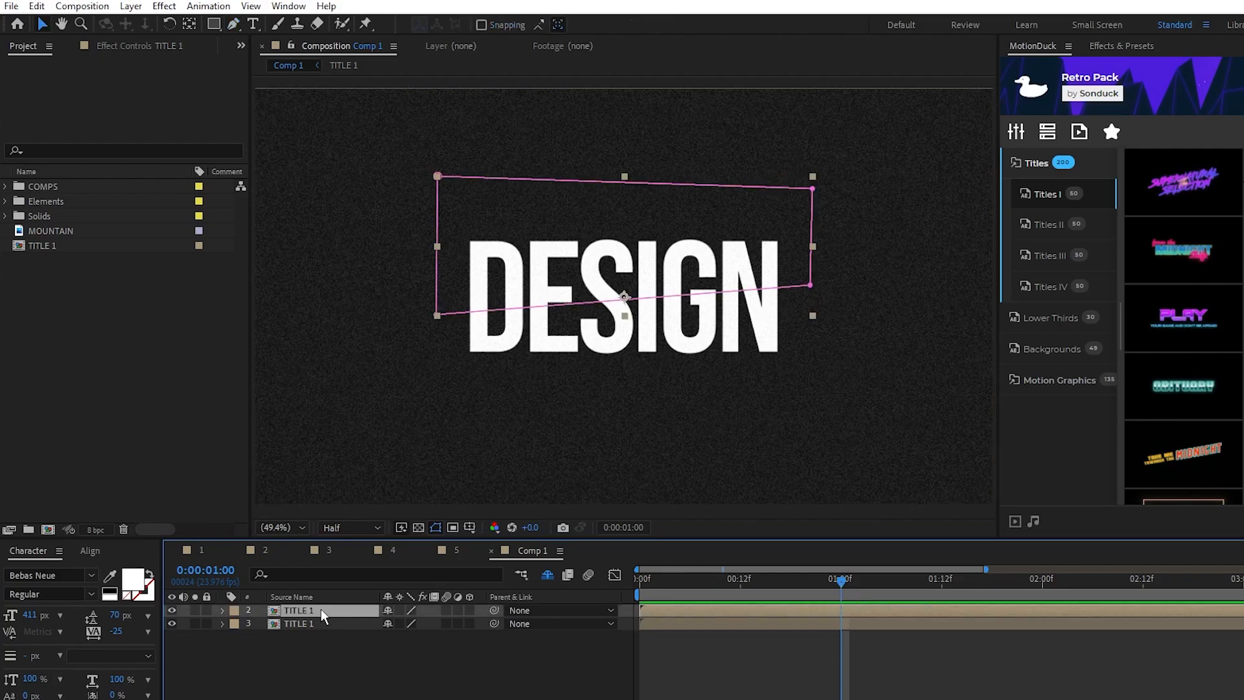
Step: Keyframe Position at 1:00 and 2:06, shifting the top half up and the bottom half down
left_click(222, 612)
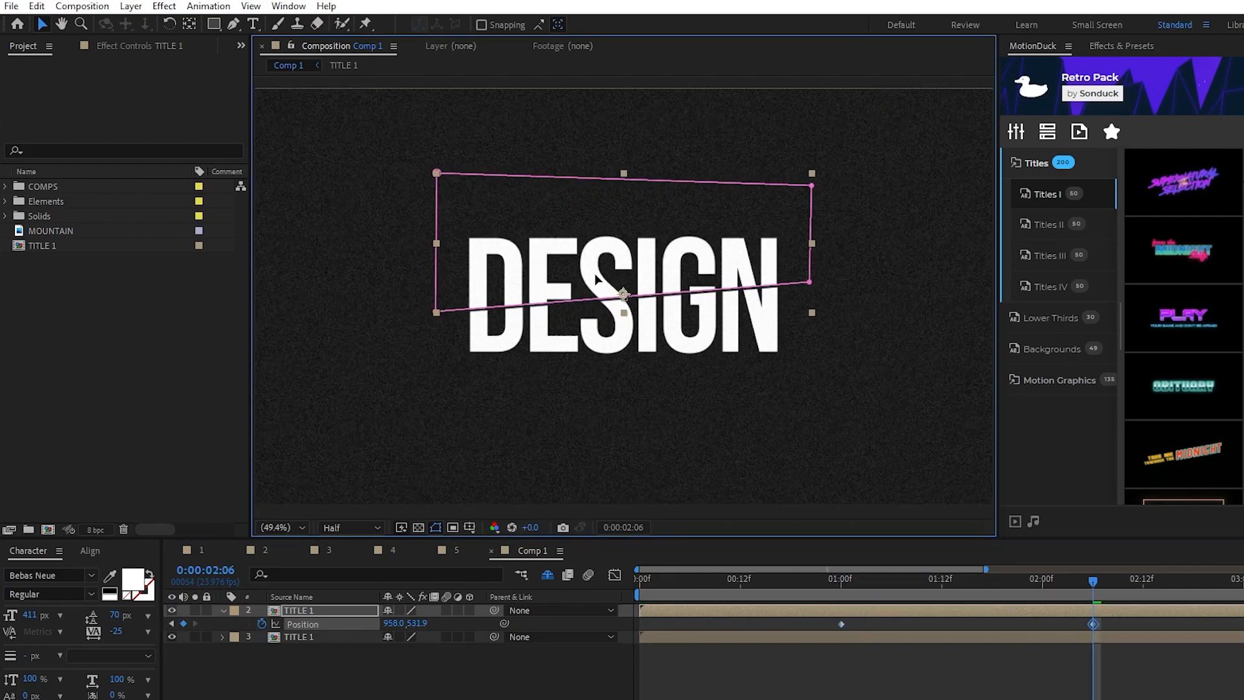
left_click_drag(623, 294, 615, 274)
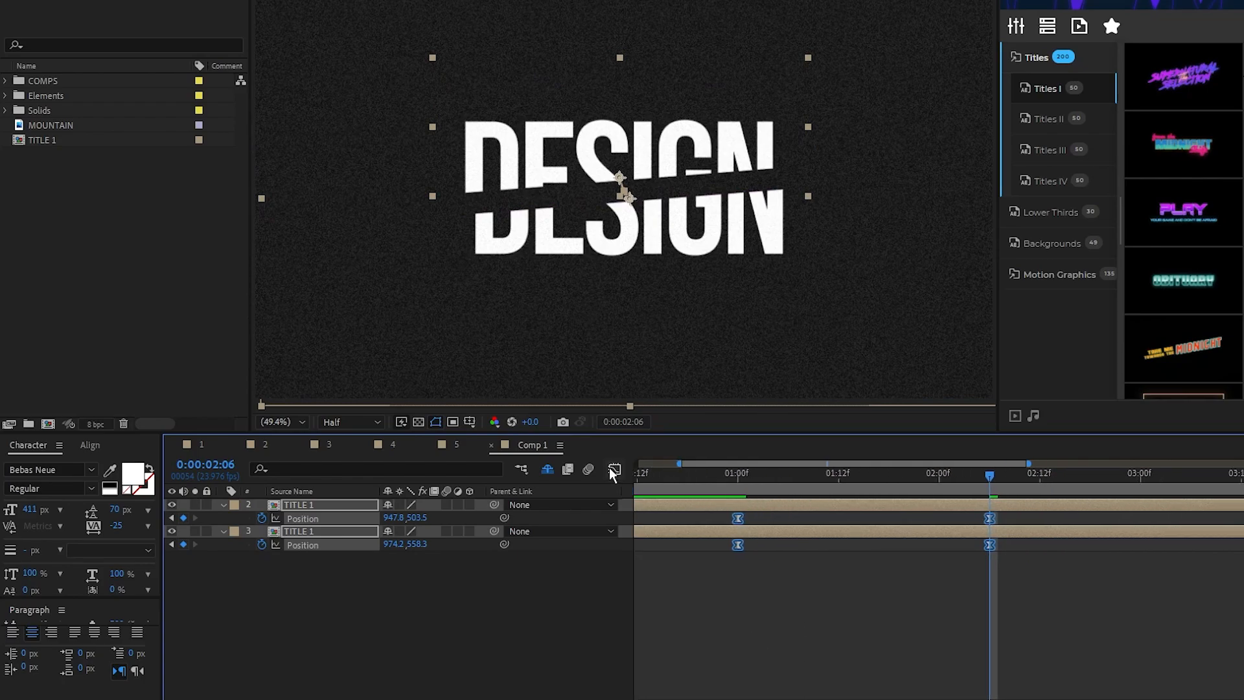
left_click(611, 471)
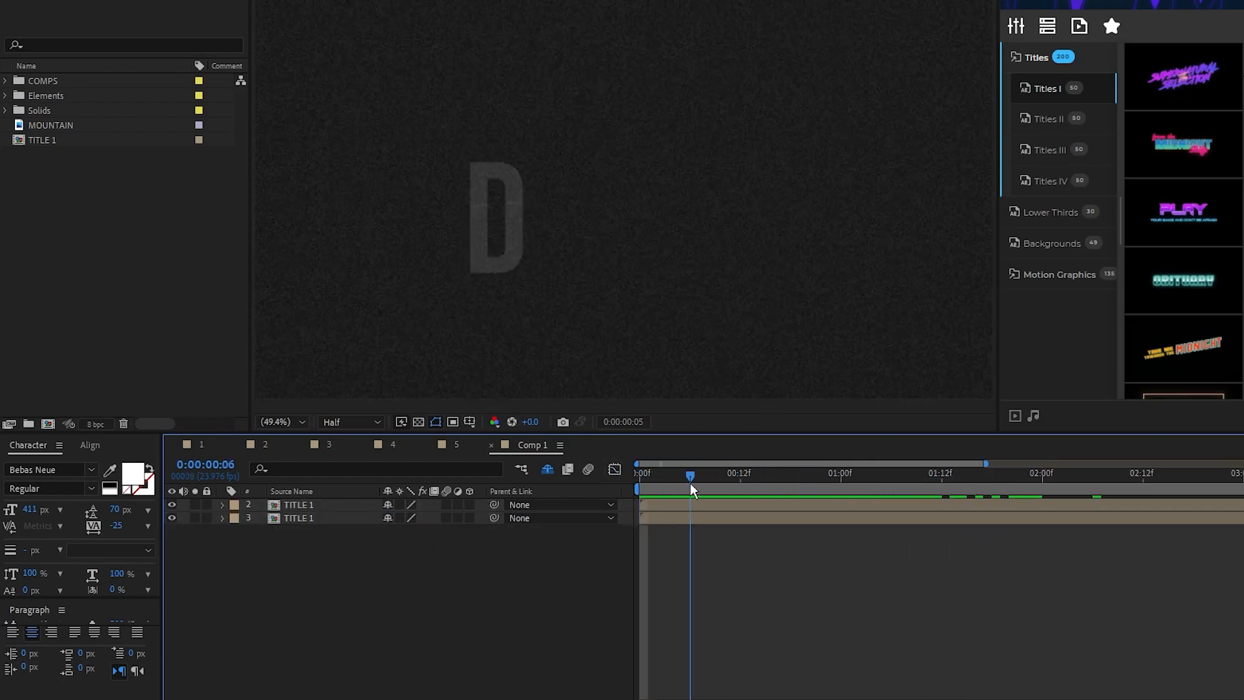
Step: Preview the split from the start and keyframe the Gradient Ramp start colour on the top half
left_click_drag(689, 474, 1042, 475)
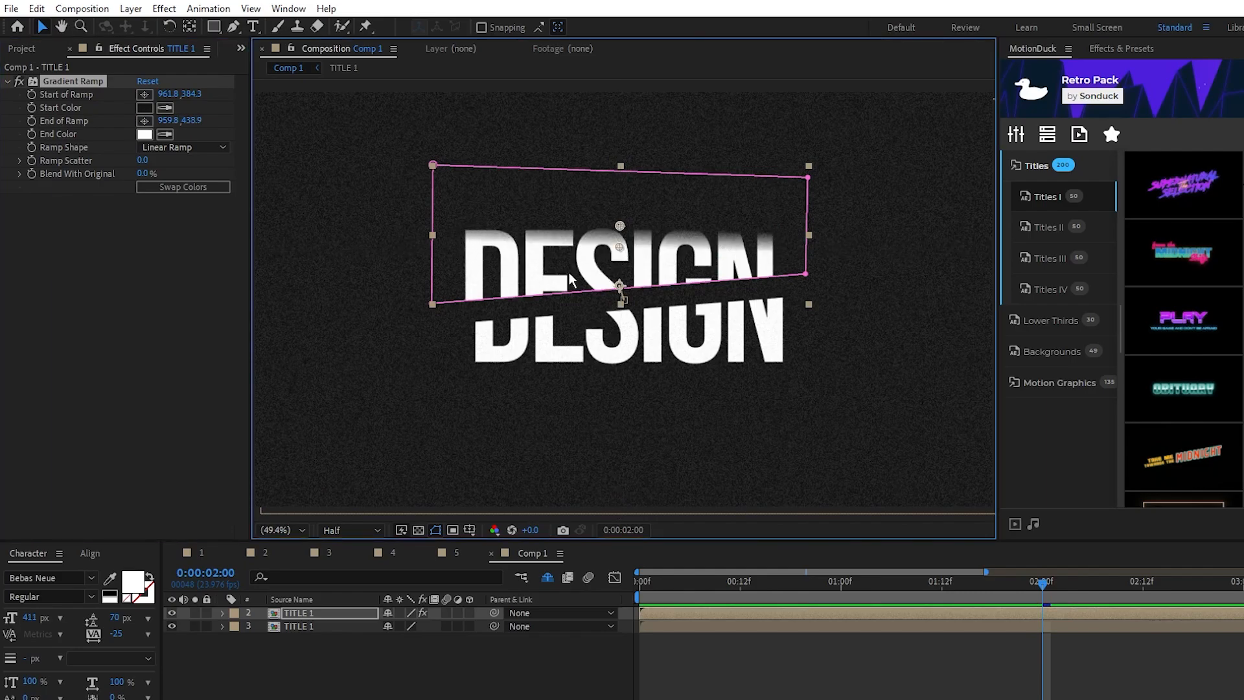
mouse_move(778, 263)
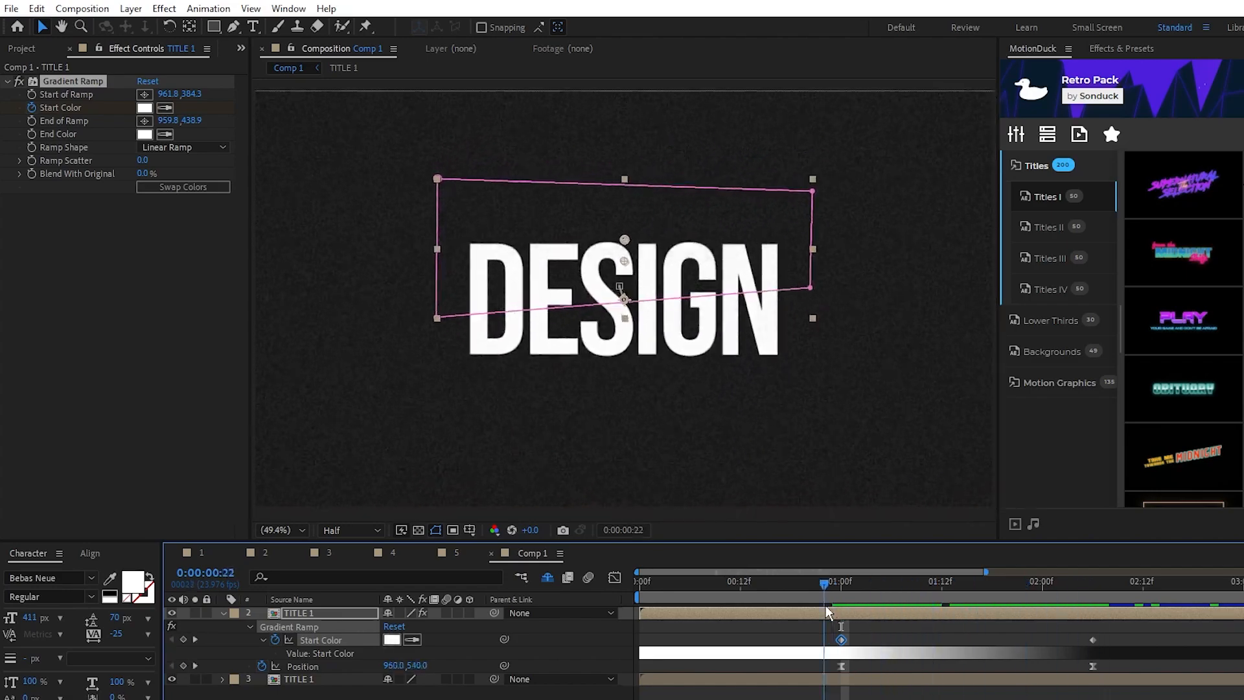
left_click_drag(826, 582, 1091, 582)
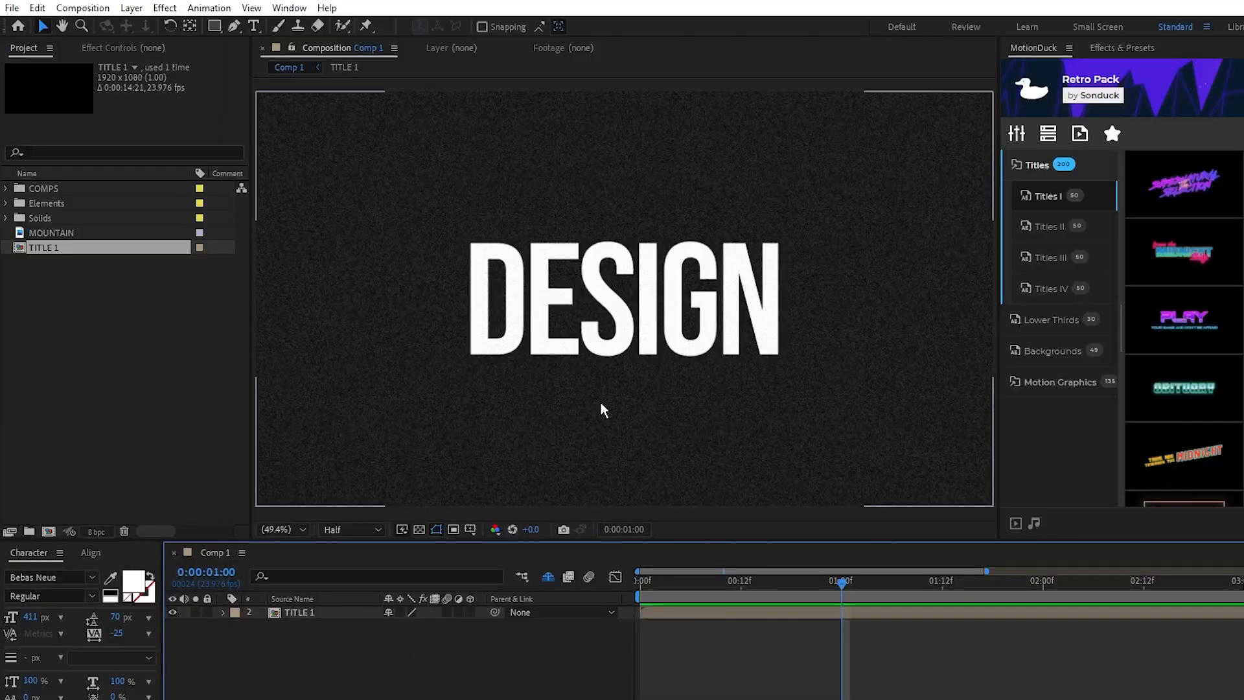
mouse_move(234, 26)
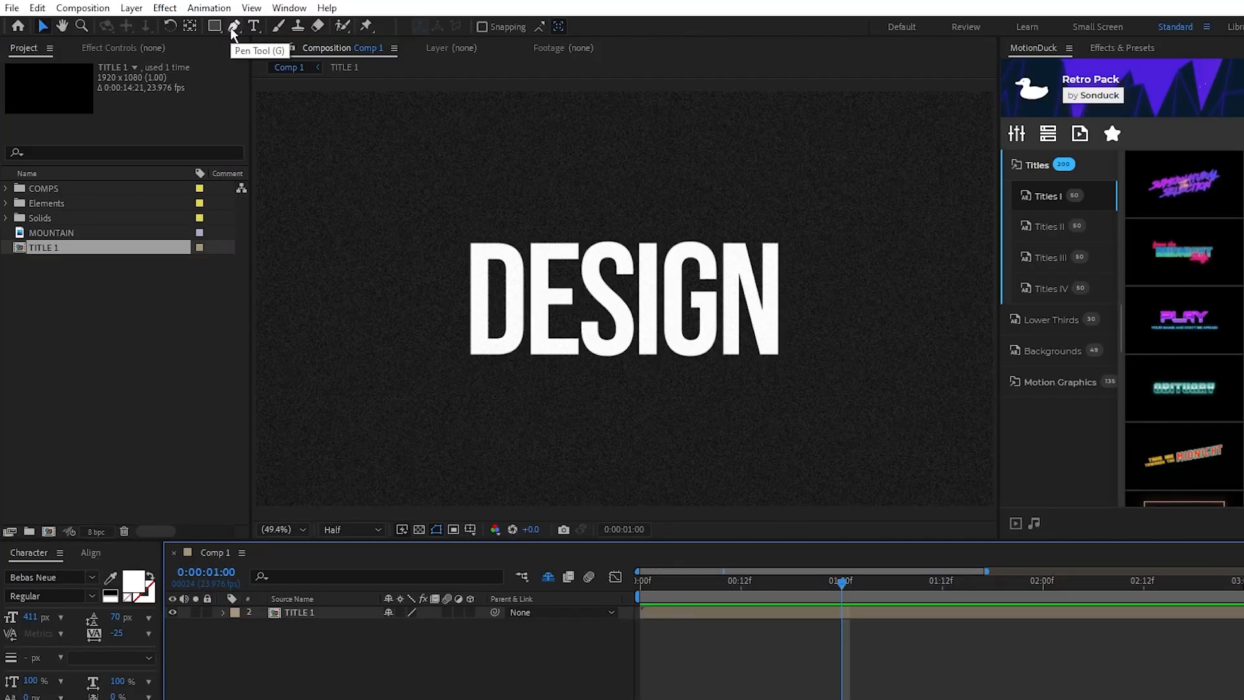
Step: Select the Pen tool and the single TITLE 1 layer to draw a slanted strip mask
left_click(234, 26)
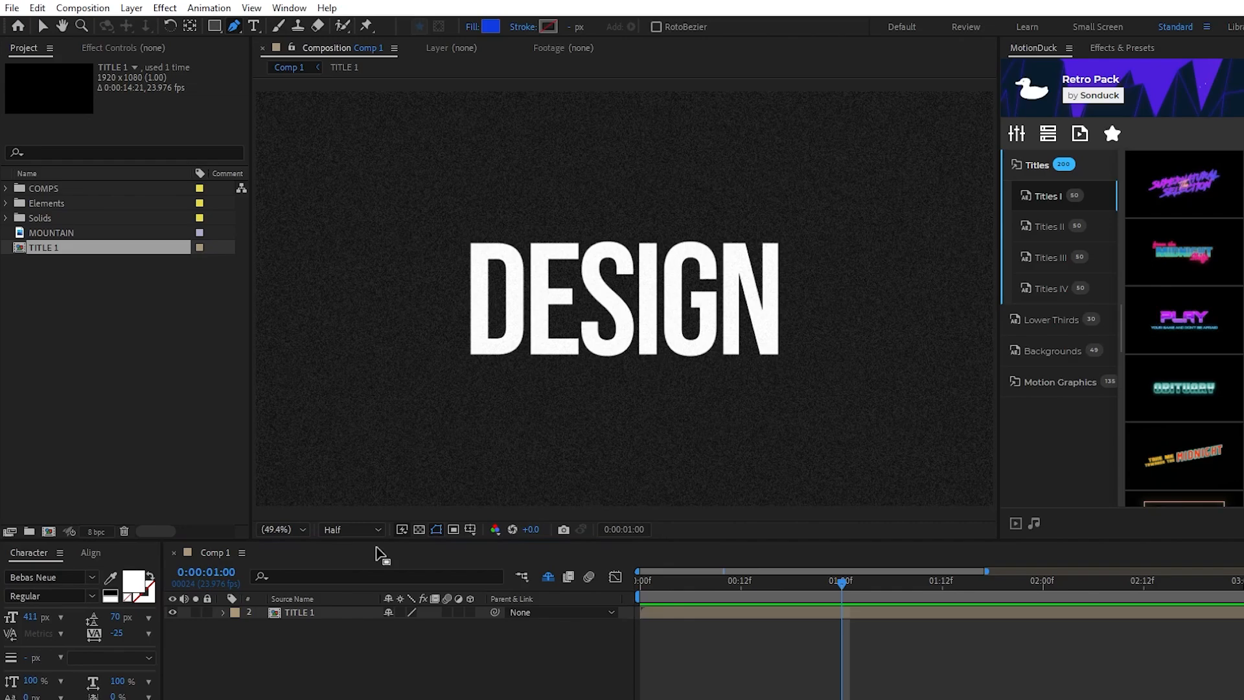
left_click(301, 612)
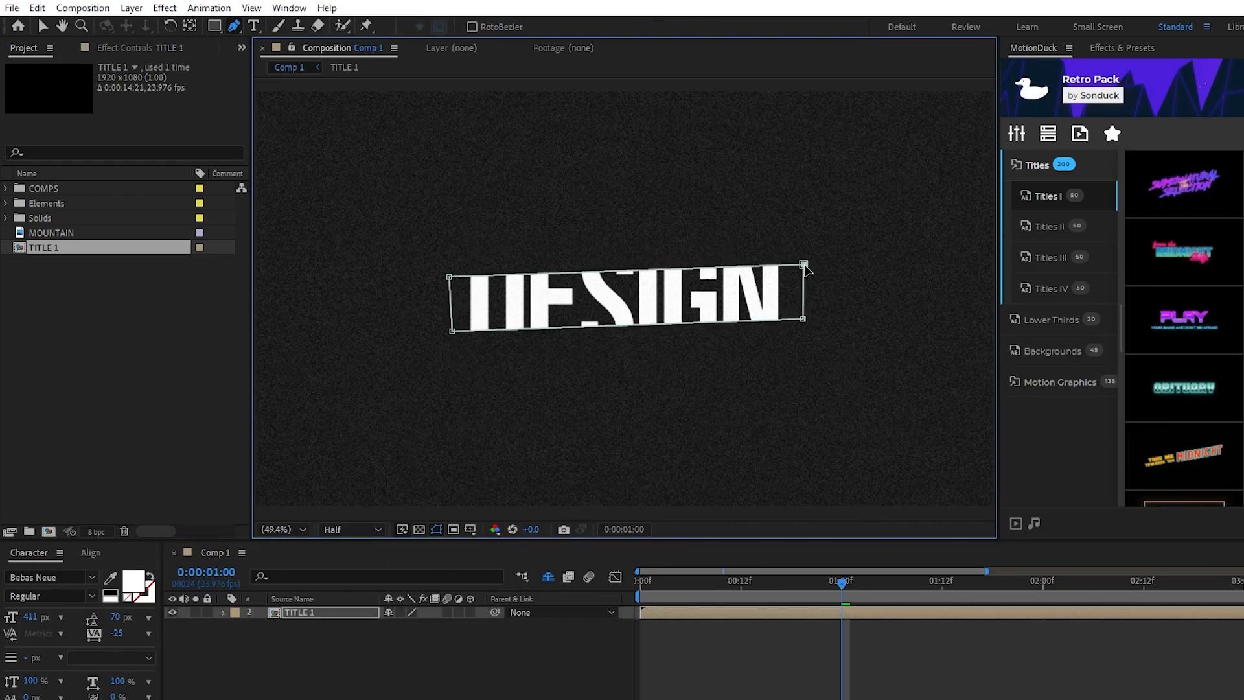
mouse_move(451, 339)
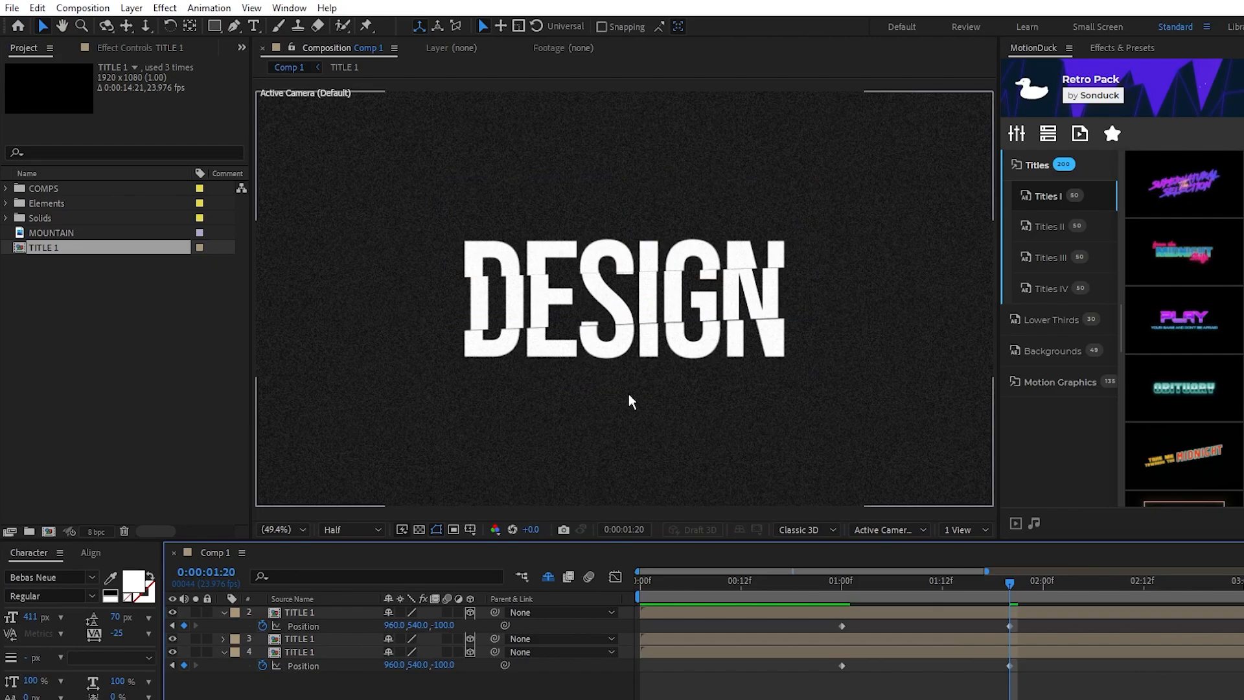
Step: Select the top title slice to make it a 3D layer with a Z position of -100
left_click(298, 612)
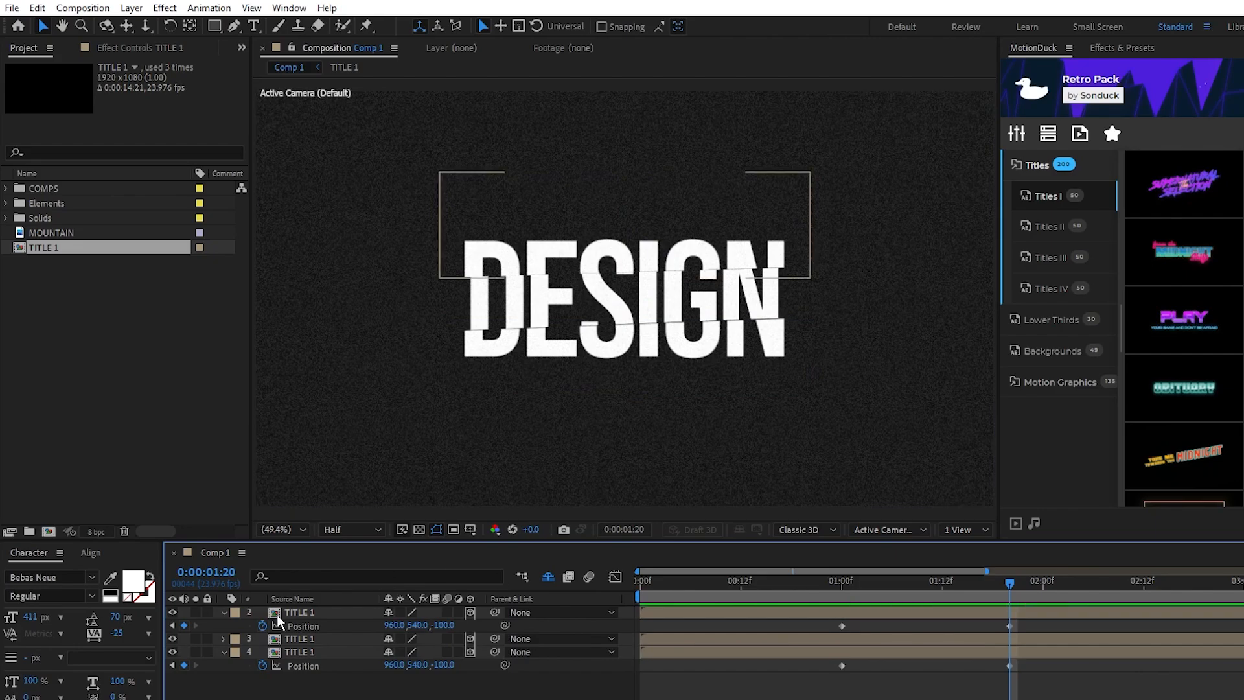
Step: Add Camera 1 via Layer > New > Camera and keyframe its Point of Interest and Position at 0:00
left_click(129, 8)
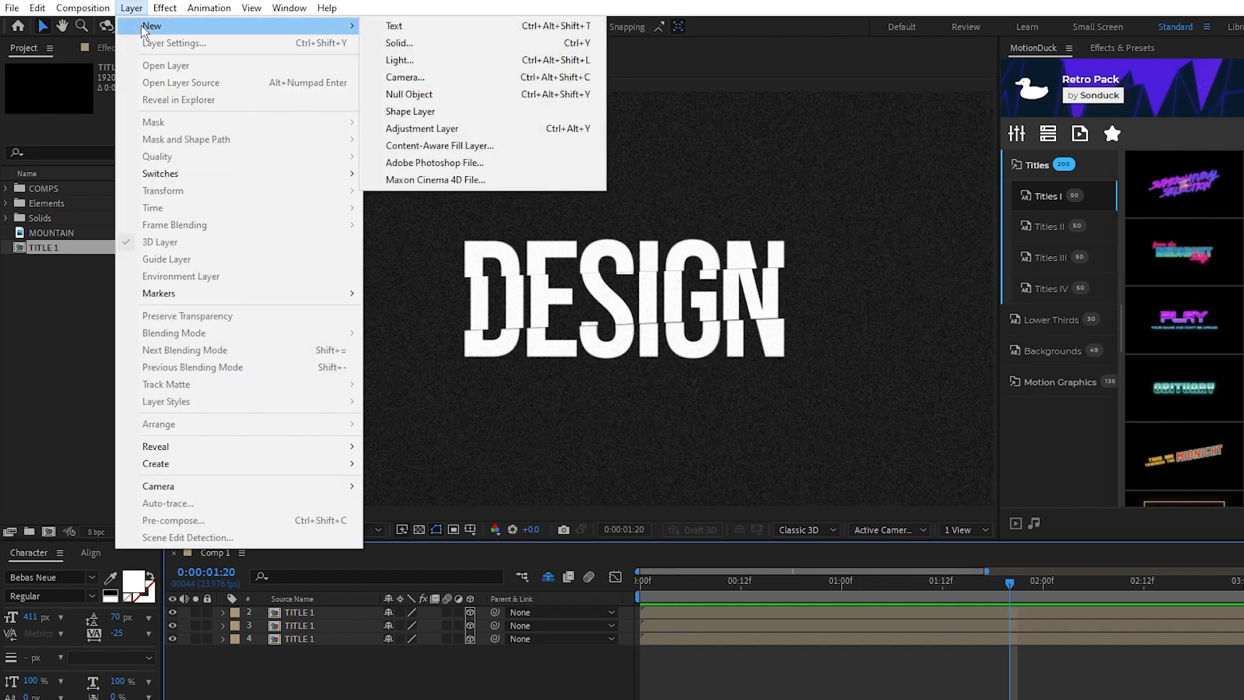
left_click(404, 78)
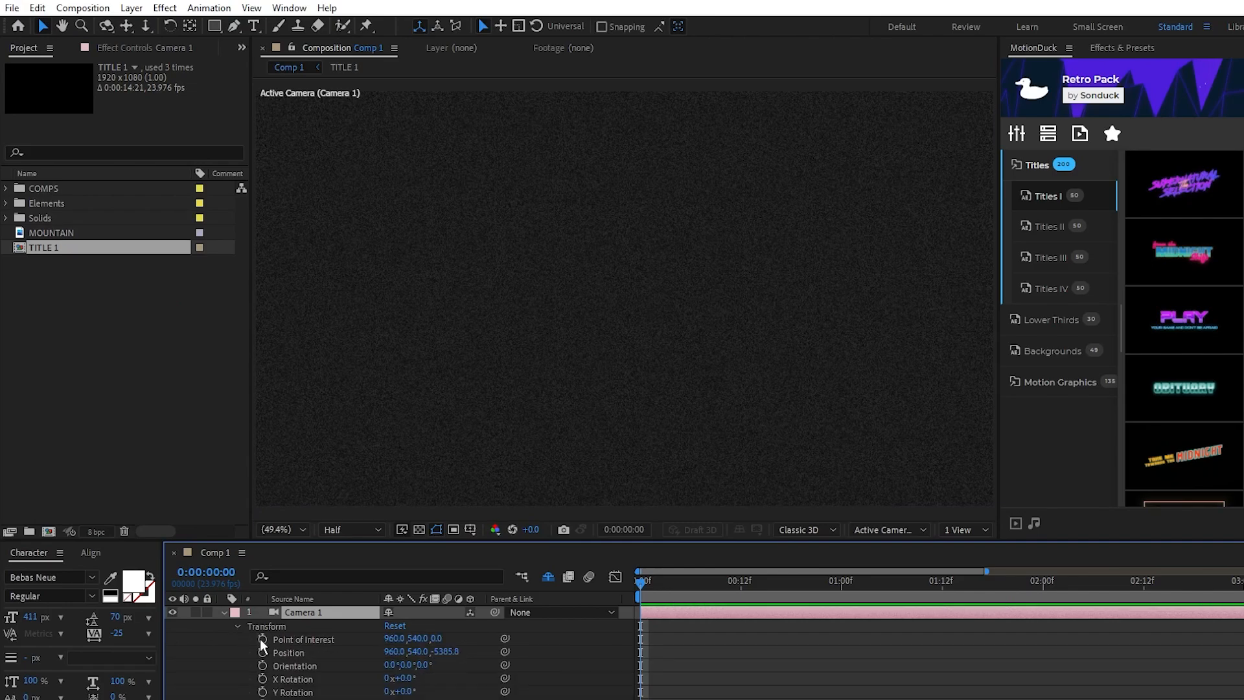
left_click(261, 652)
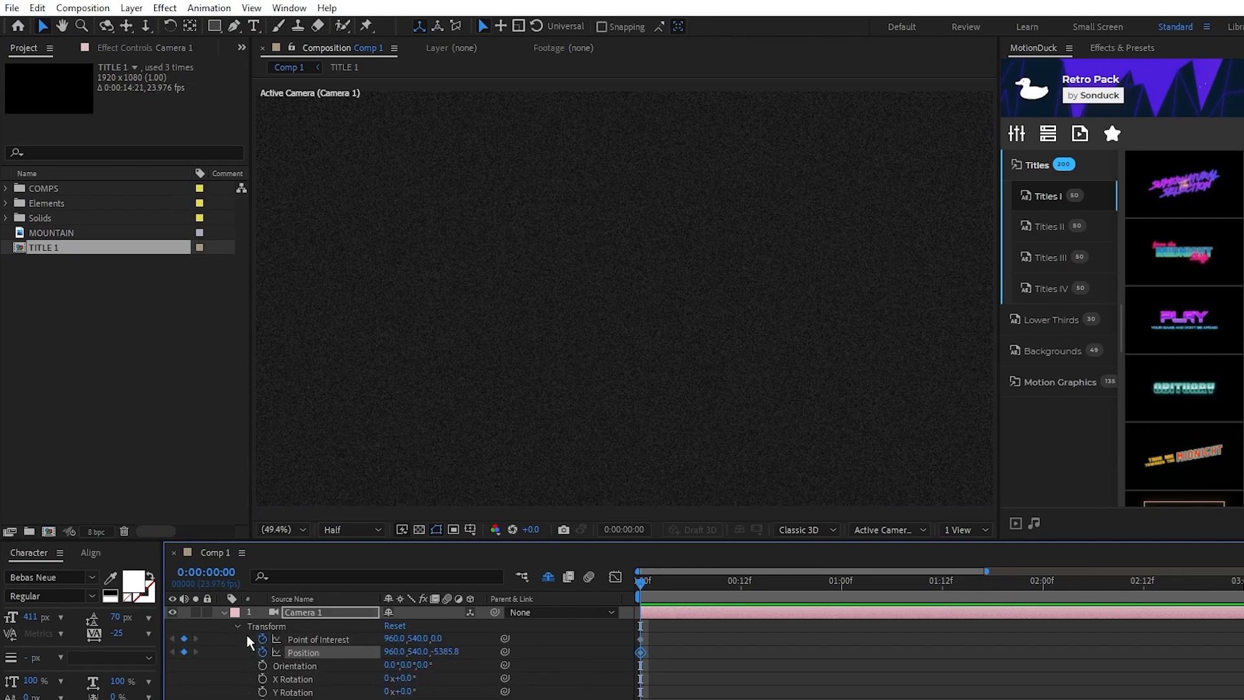
mouse_move(639, 591)
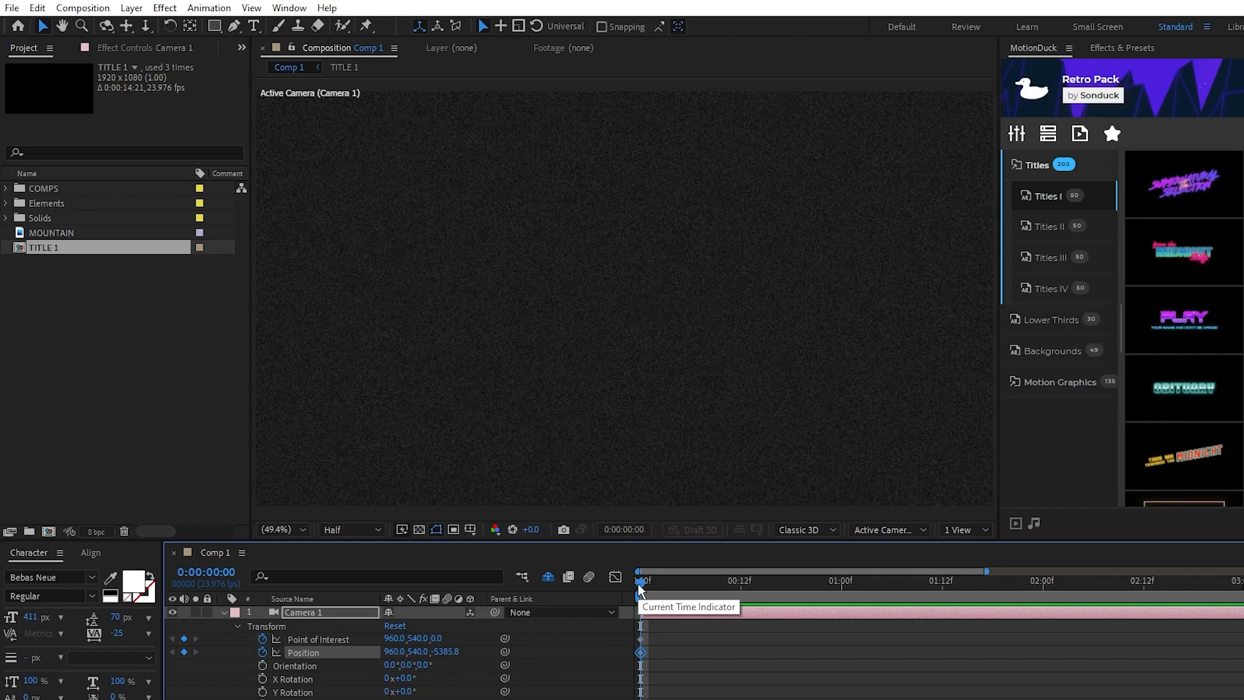
Step: Set a camera keyframe at 3:00 and enter a loopOut() expression on Point of Interest
left_click_drag(642, 581, 825, 581)
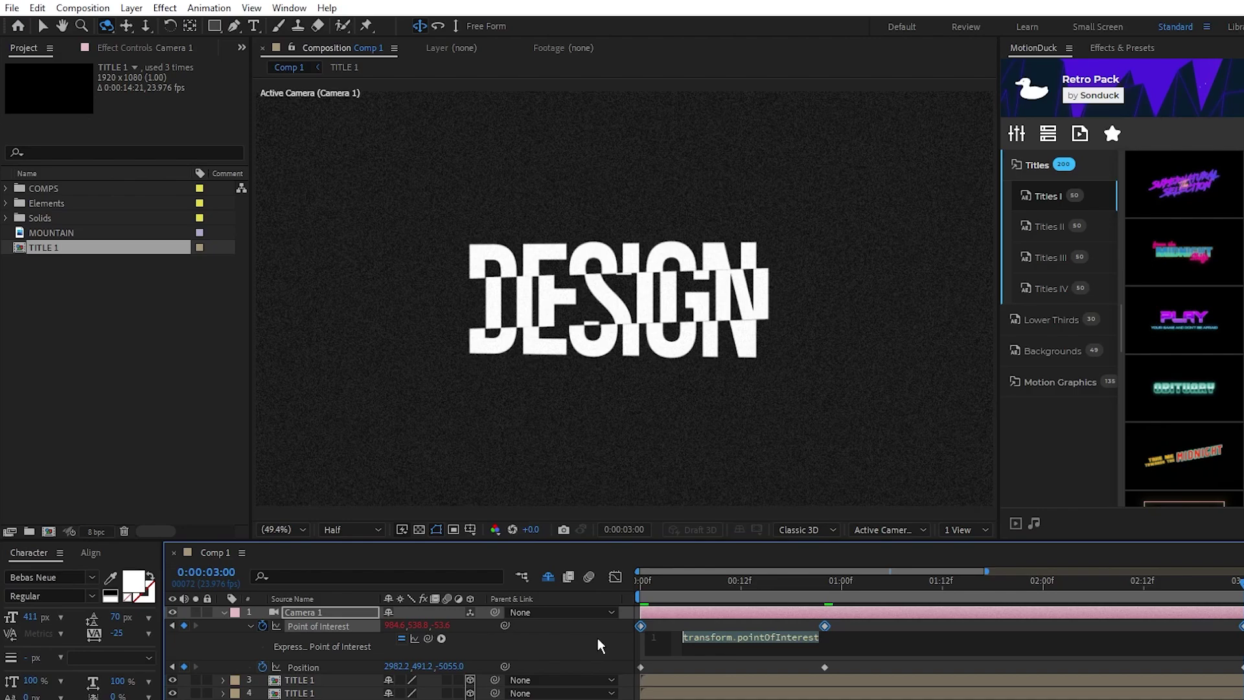
type("loopOut()")
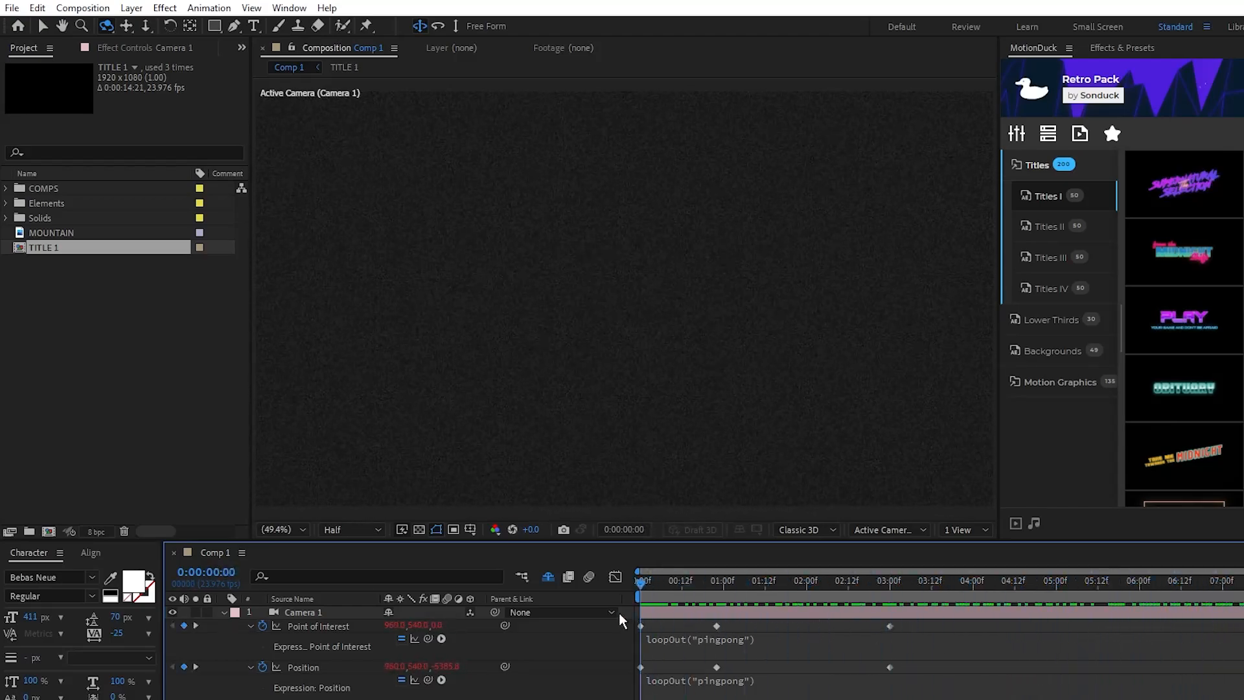
Step: Collapse Camera 1's animated properties after adding the pingpong loop expressions
left_click(834, 581)
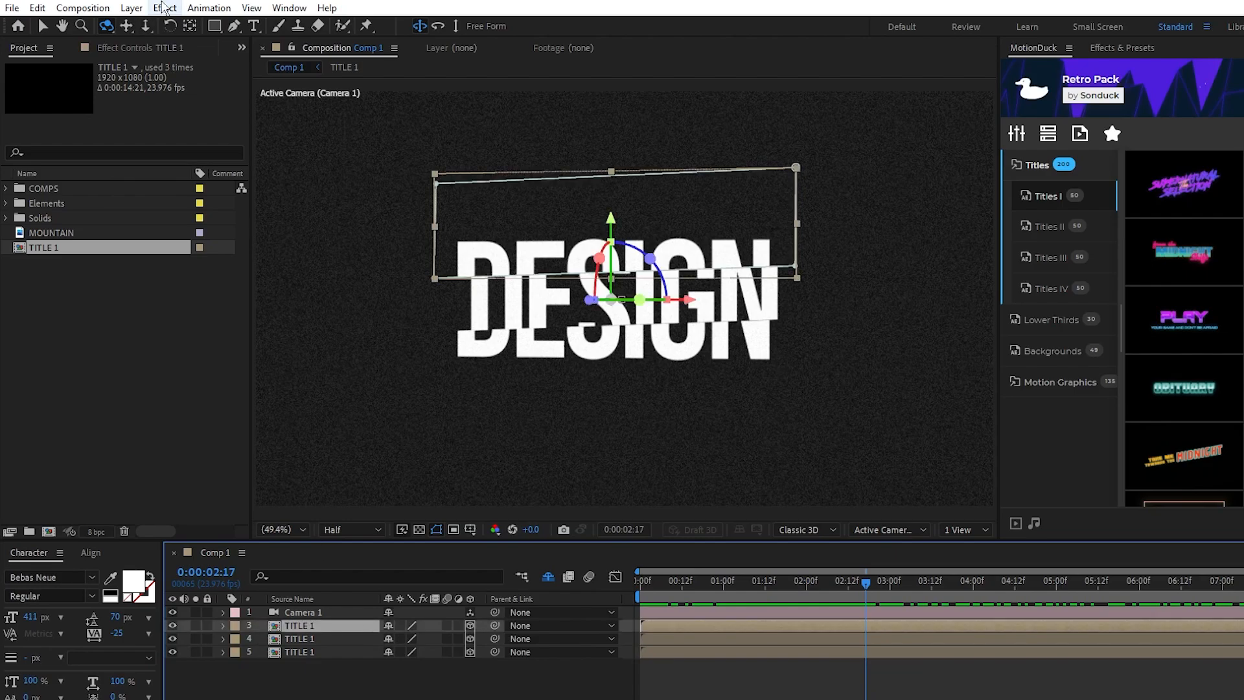
Step: Apply Drop Shadow from Effect > Perspective and set its Direction to -15°
left_click(164, 8)
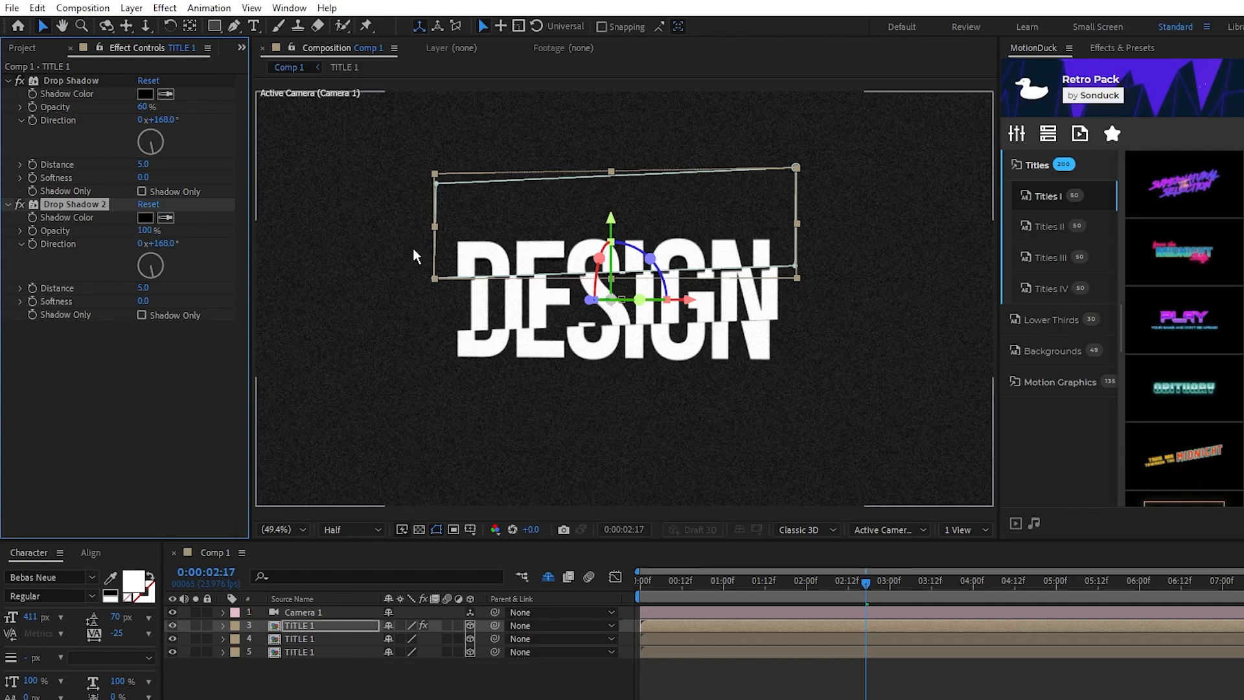
left_click(142, 301)
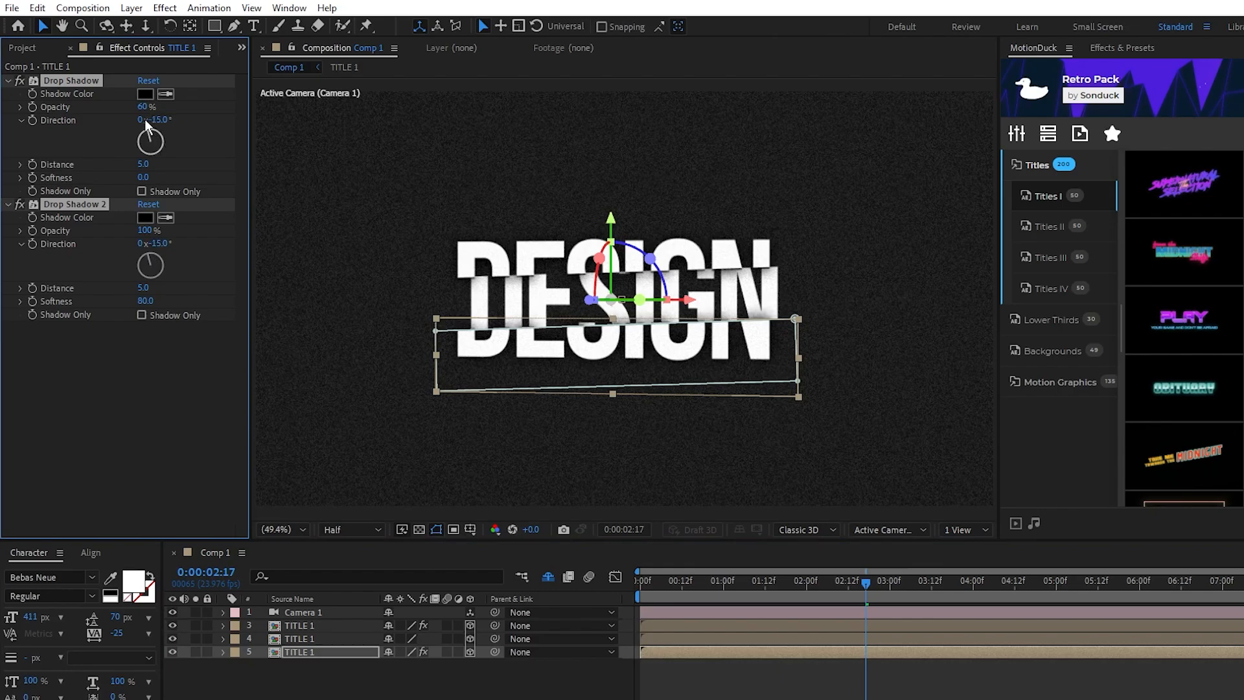
left_click_drag(154, 119, 167, 119)
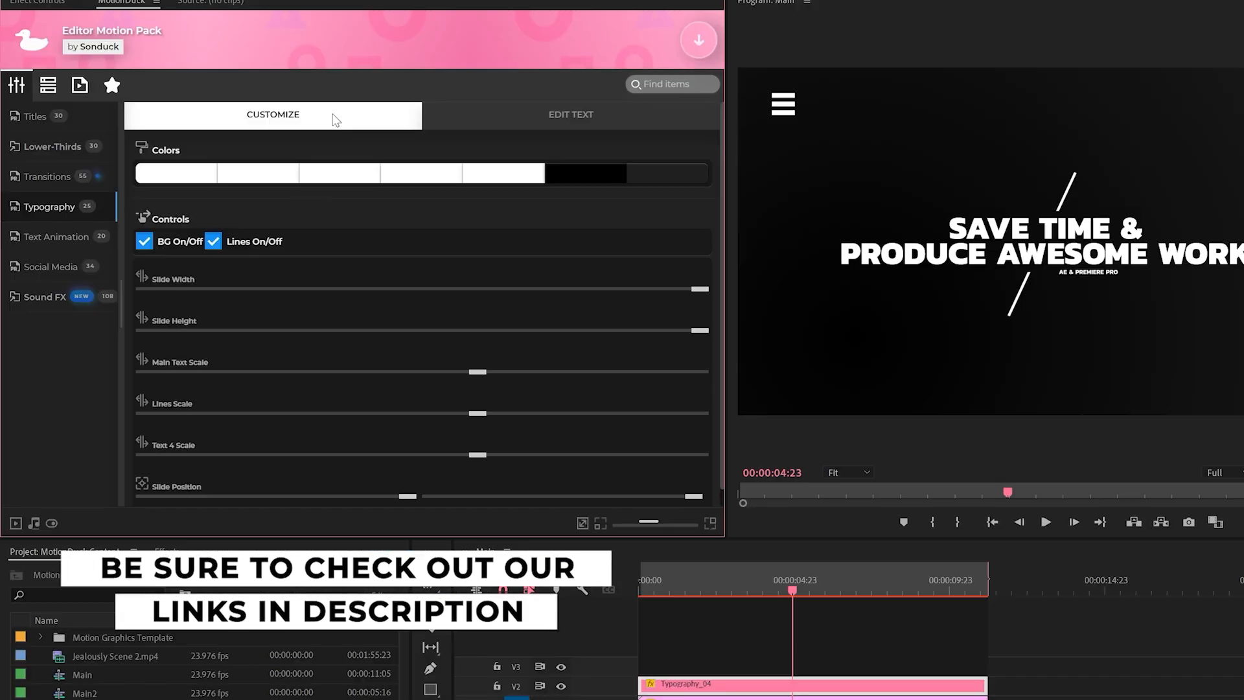
left_click(176, 174)
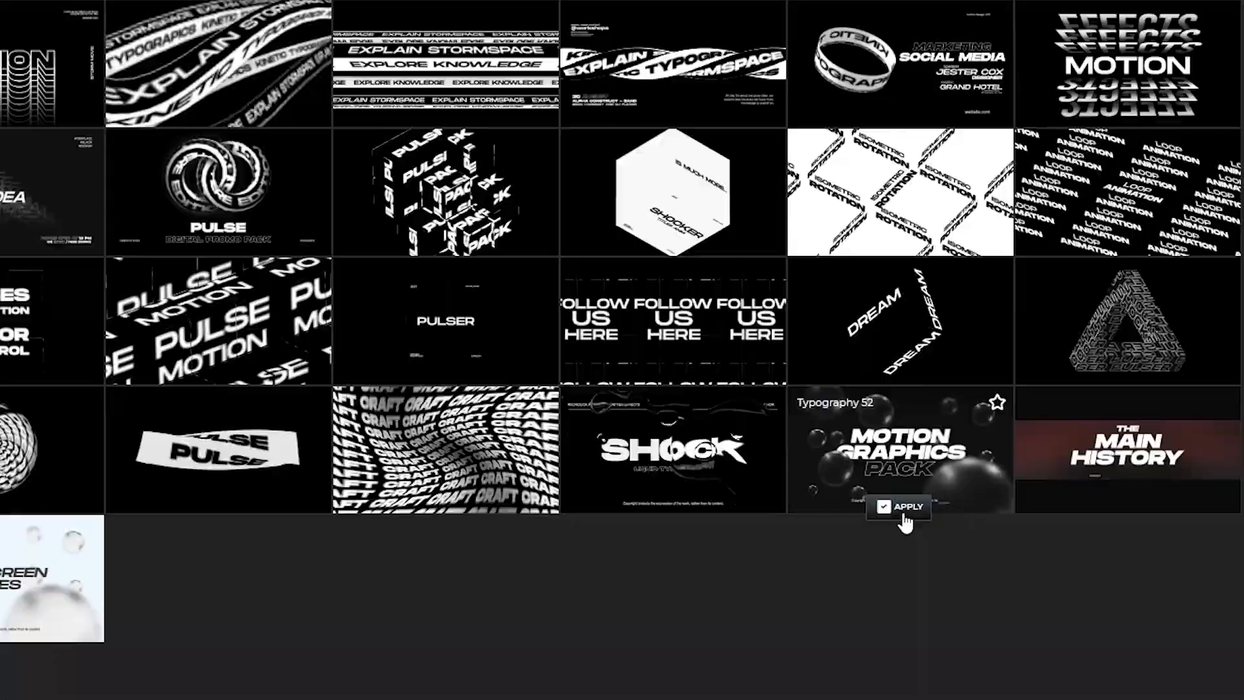
left_click(898, 507)
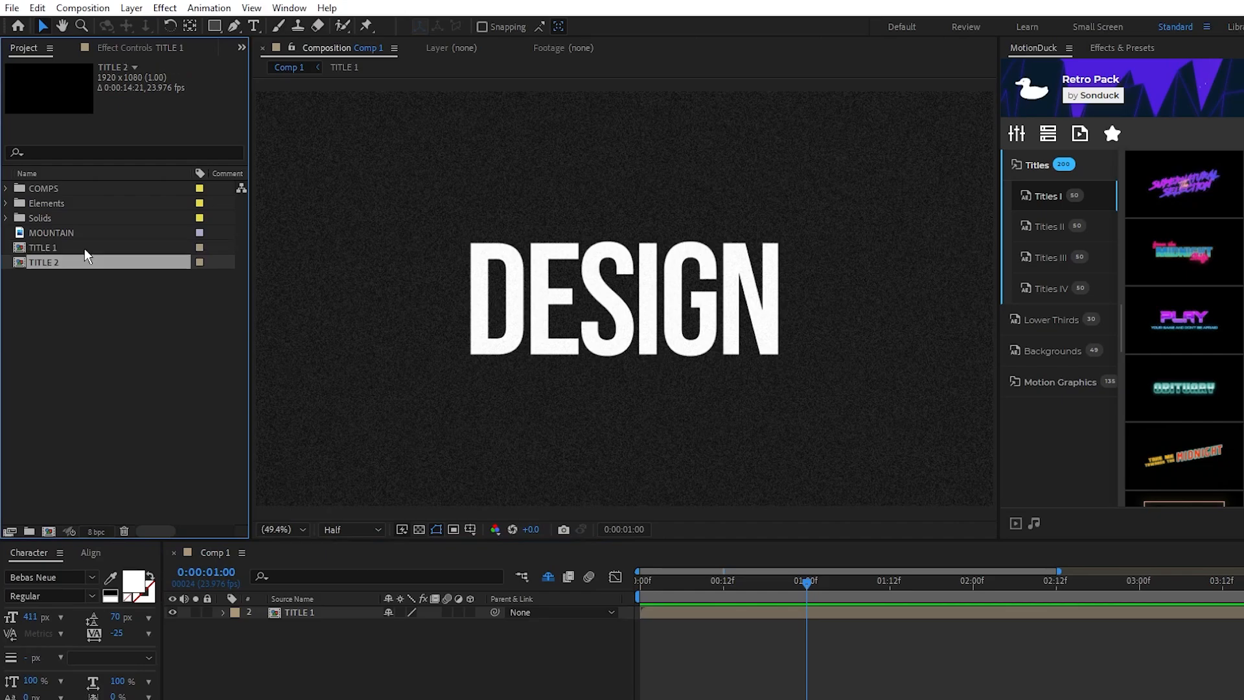
Step: Add TITLE 2 to Comp 1, open the precomp, and collapse the DESIGN layer's Scale property
left_click(43, 262)
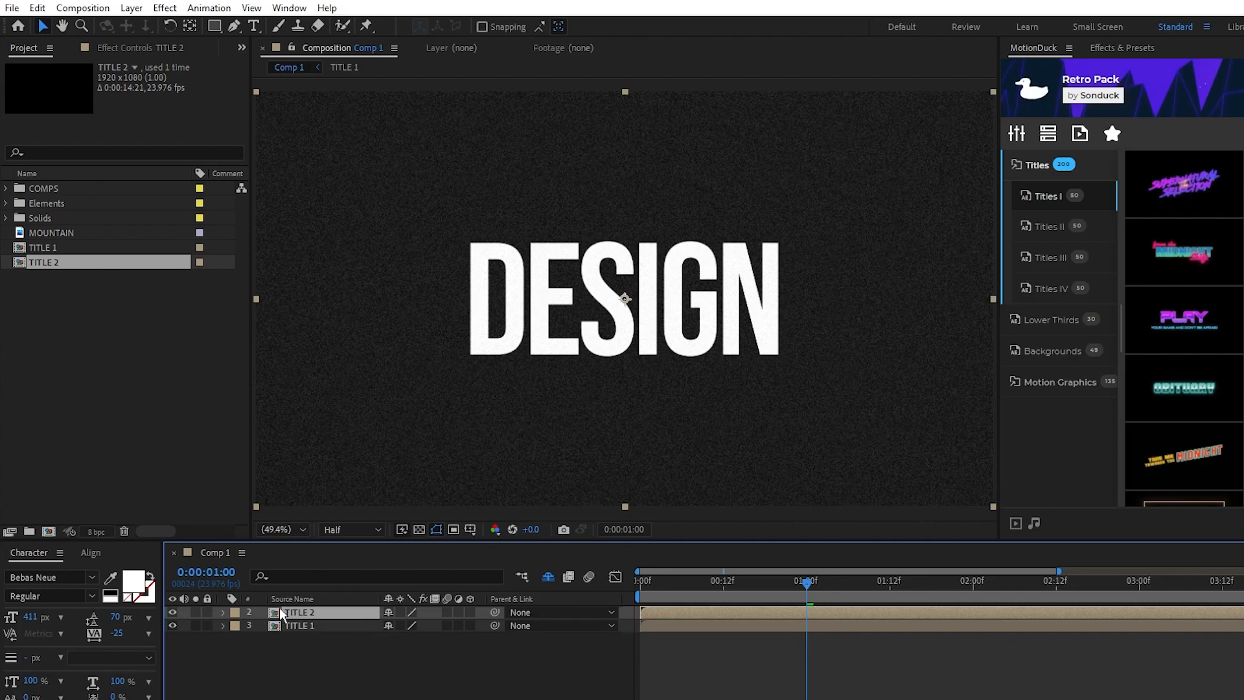
double_click(305, 612)
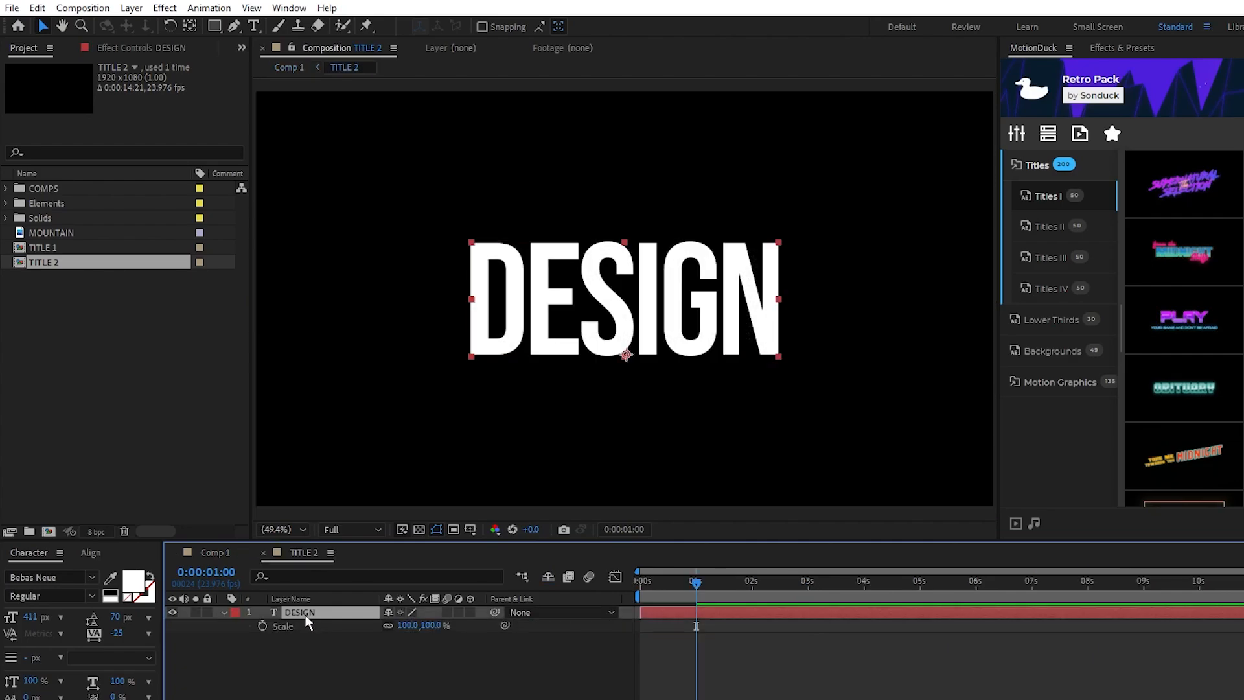
left_click(148, 584)
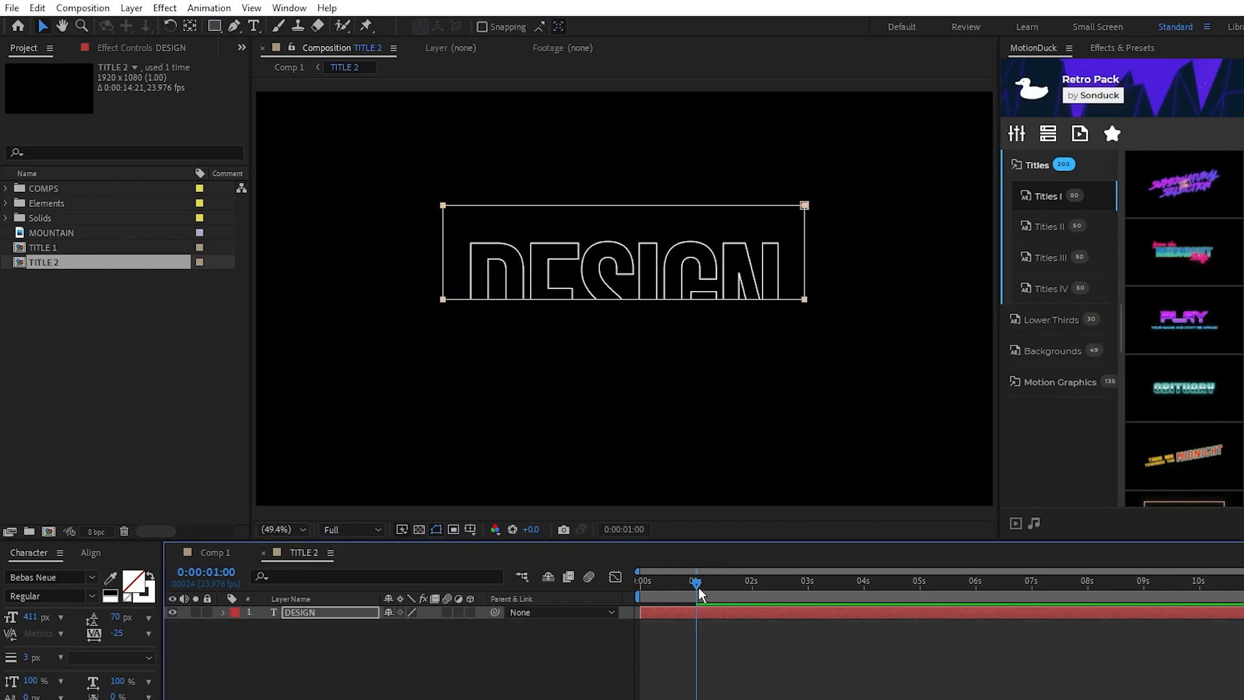
Step: Make TITLE 2's text fill-less with a 3 px white stroke and nudge it upward
left_click(225, 612)
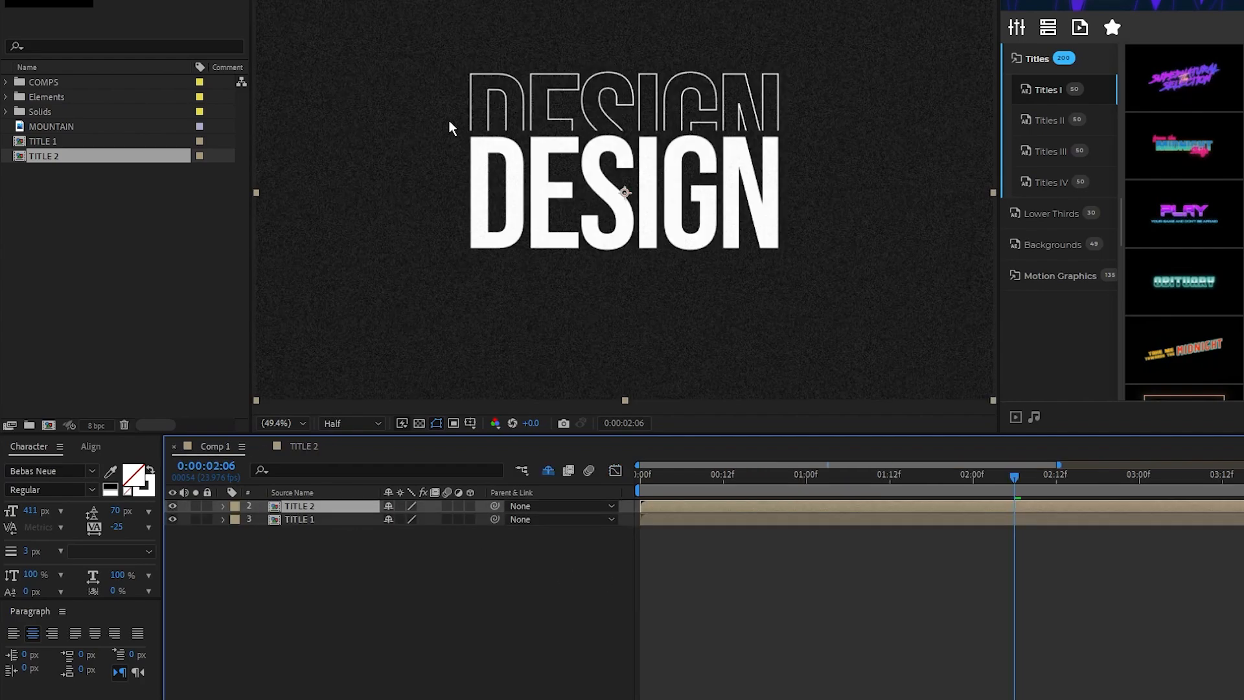
left_click(805, 485)
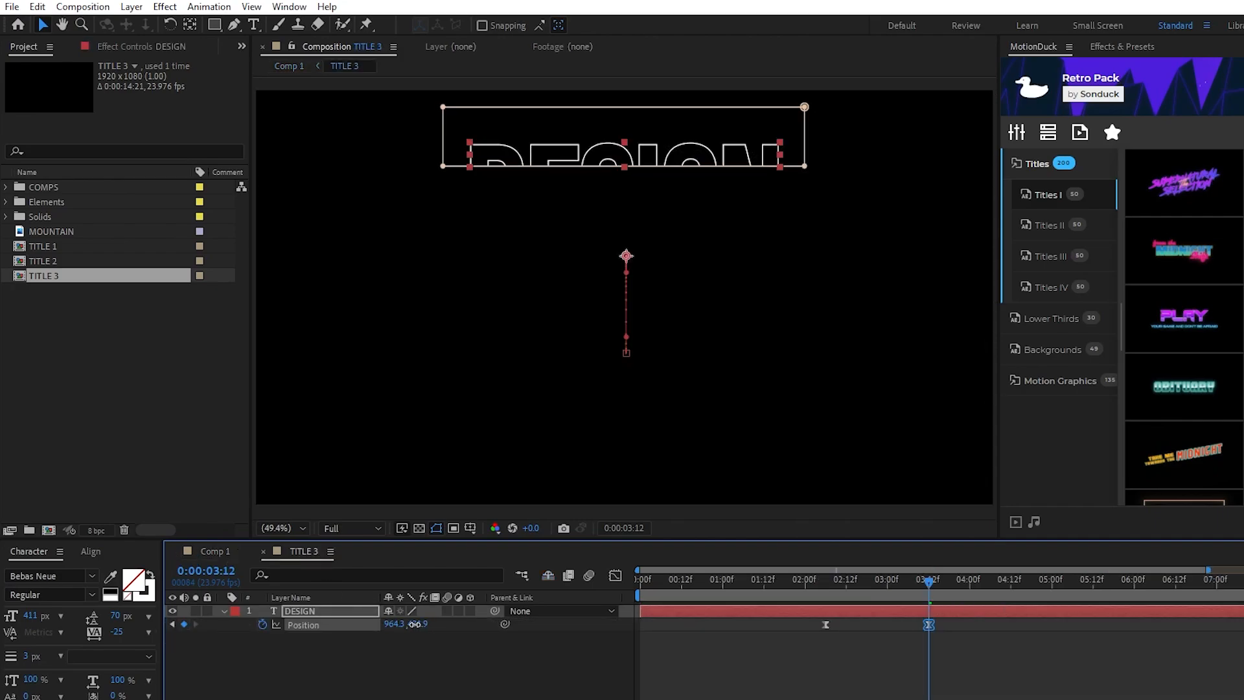
Step: Place TITLE 3 above TITLE 2 in Comp 1 and scrub to preview the sliding letters
left_click(215, 553)
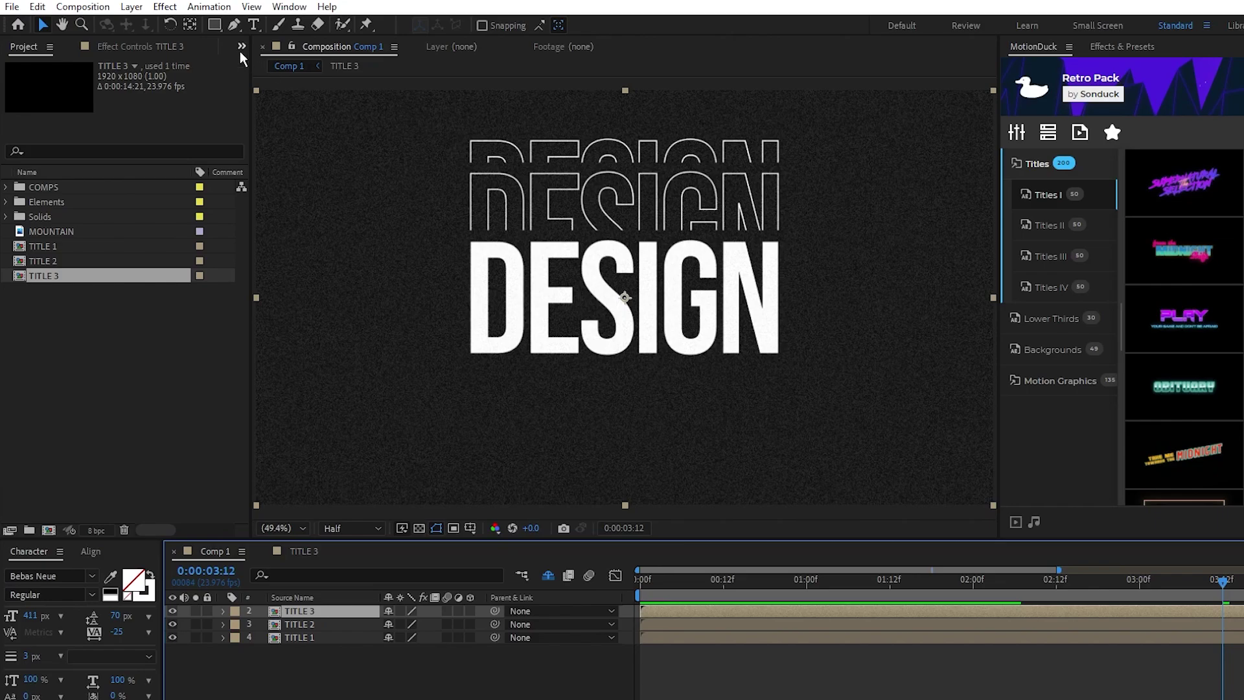
left_click(212, 25)
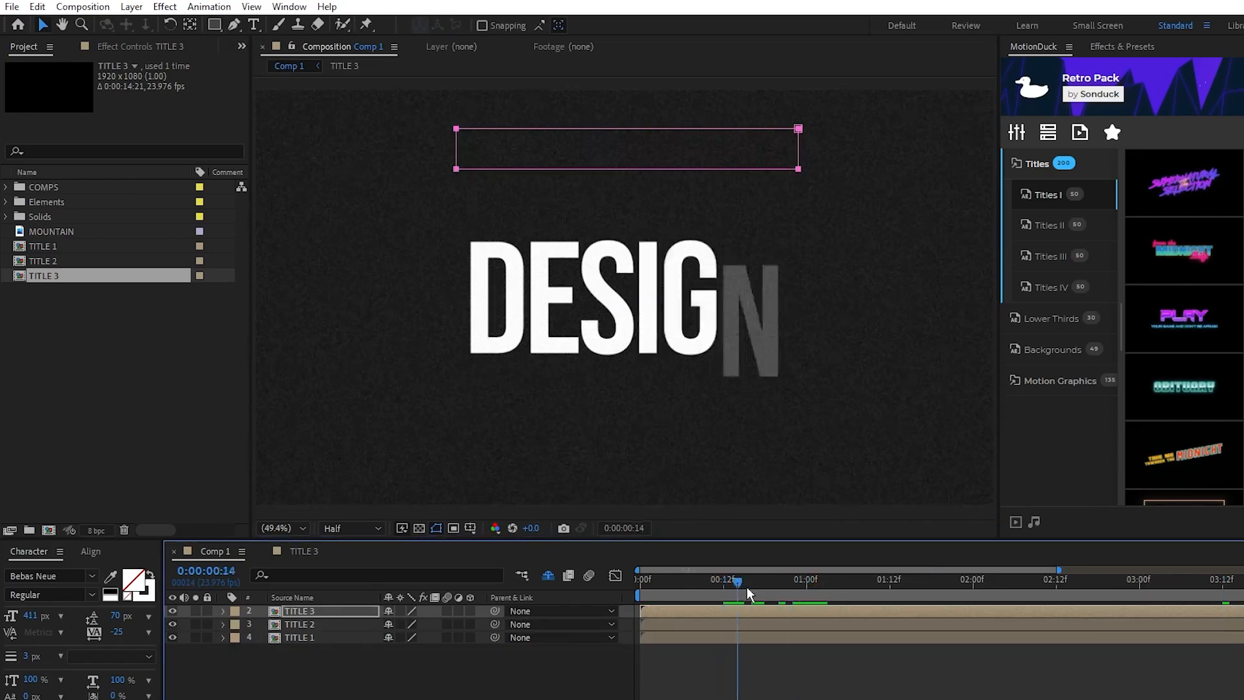
left_click_drag(737, 579, 1085, 580)
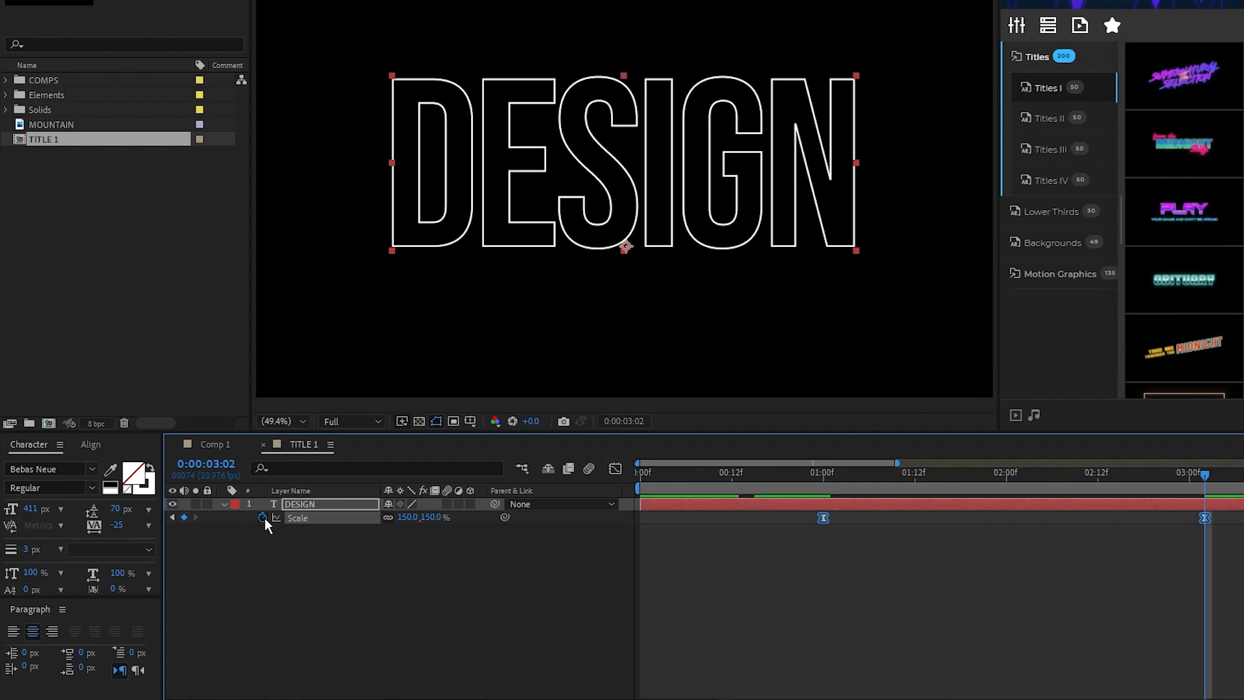
Step: Keyframe the DESIGN text layer's Scale so it grows to 150%
left_click(260, 519)
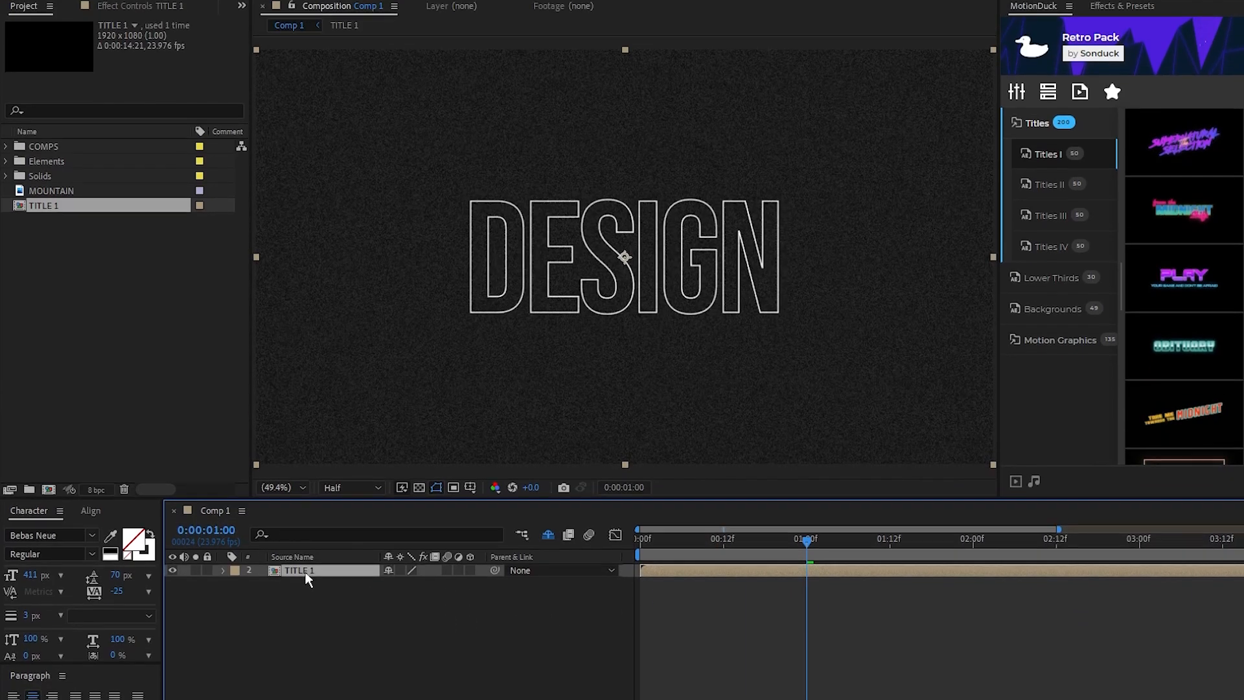
Step: Apply Echo to TITLE 1 with Echo Time -0.040 and 15 echoes
left_click(162, 5)
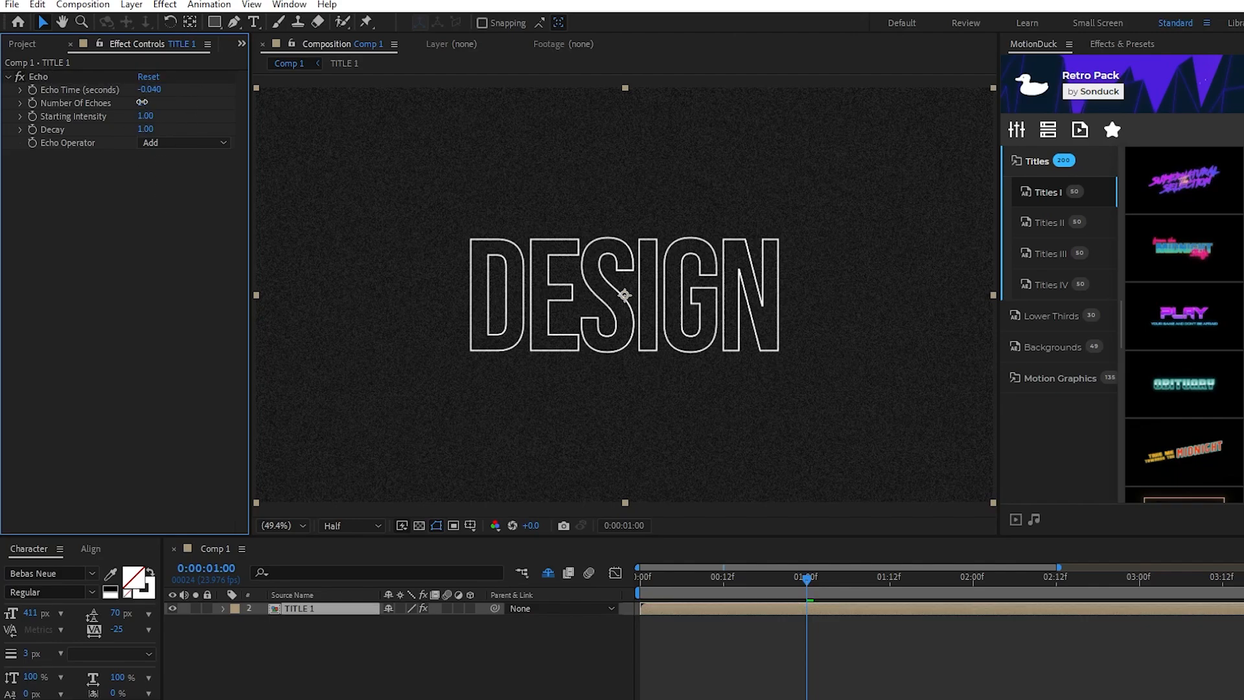
type("15")
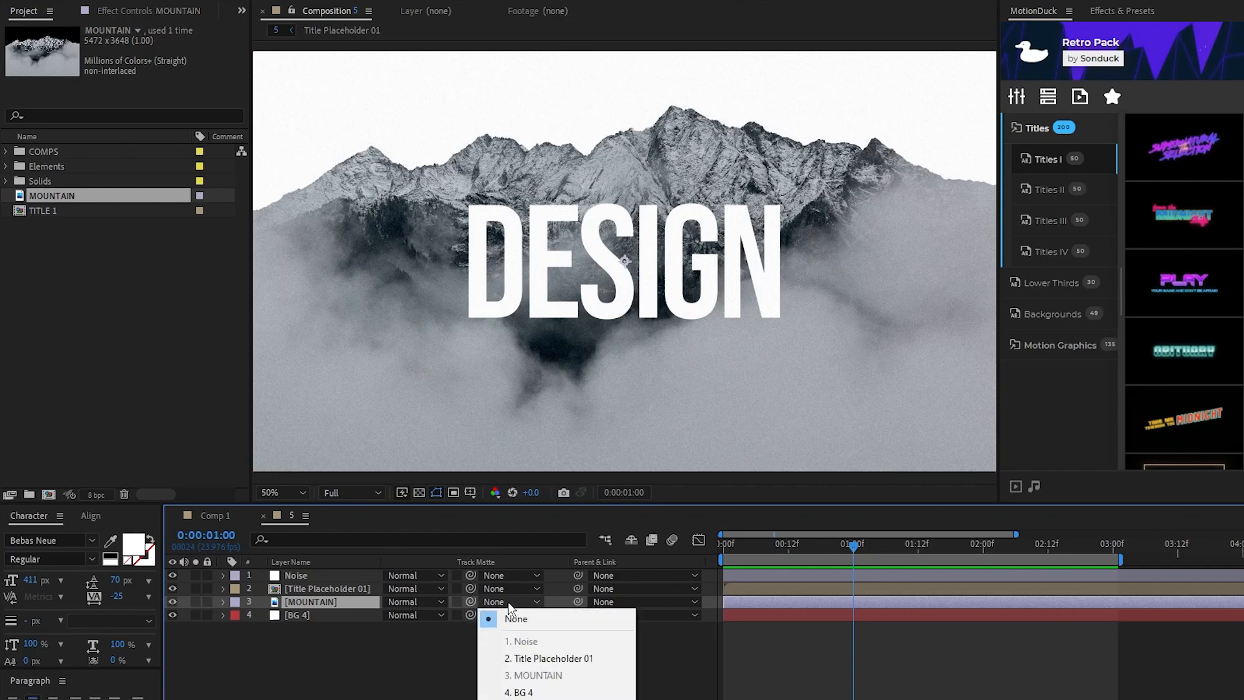
Step: Set the MOUNTAIN layer's track matte to 2. Title Placeholder 01
left_click(544, 658)
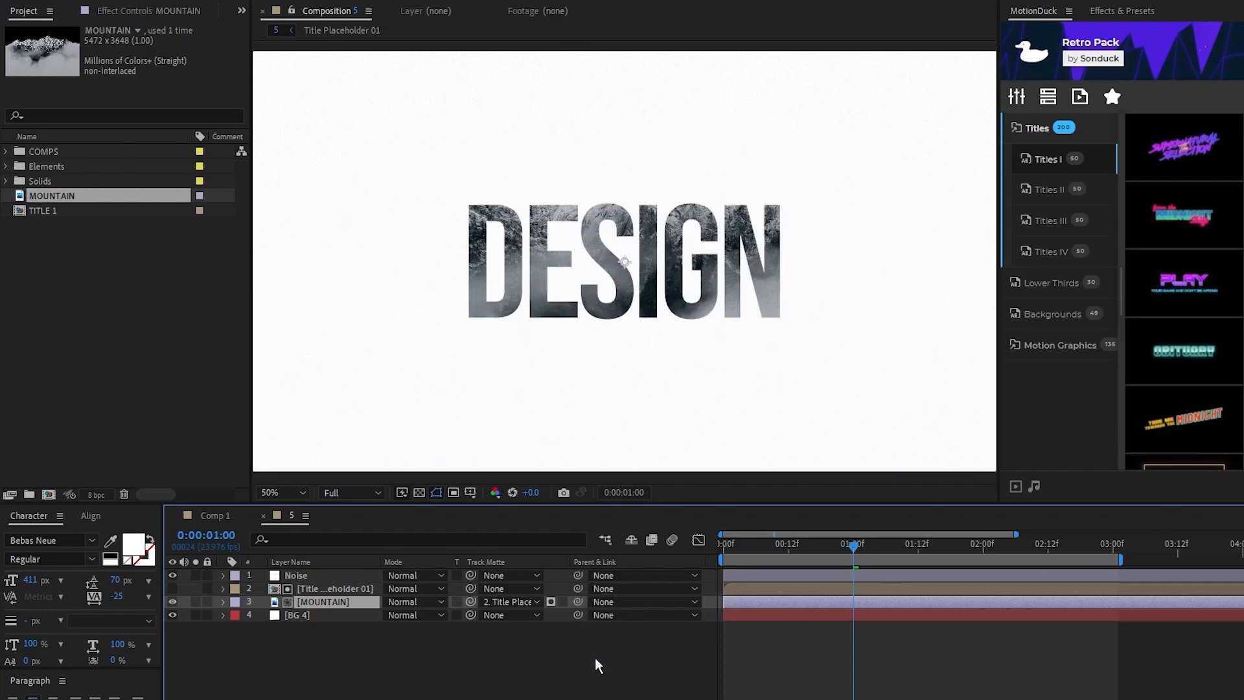